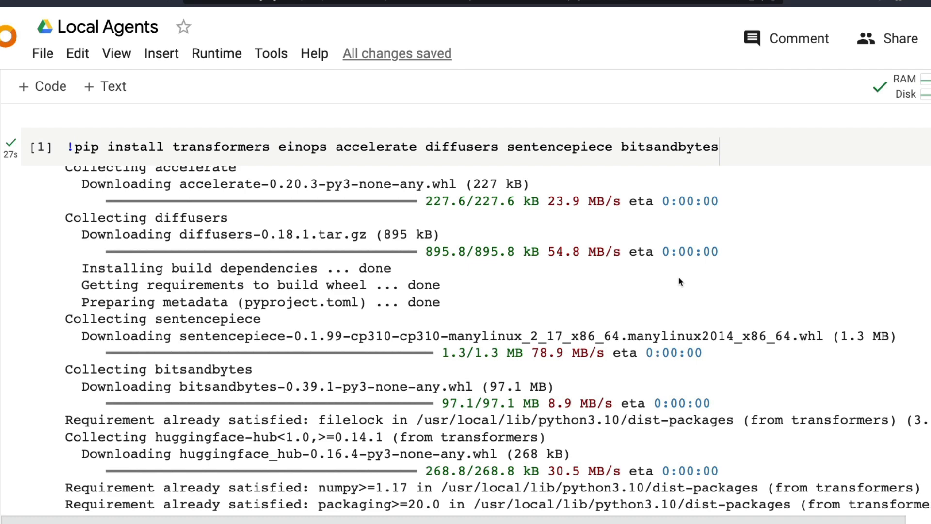
# - Scroll the Agents & Tools docs page to the overview introducing HfAgent, LocalAgent and OpenAiAgent
pyautogui.click(903, 86)
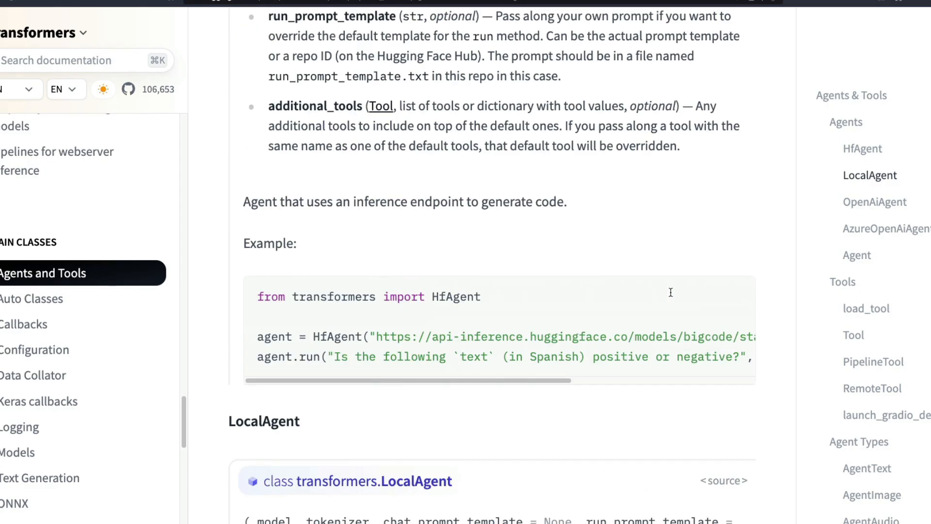
pyautogui.scroll(3)
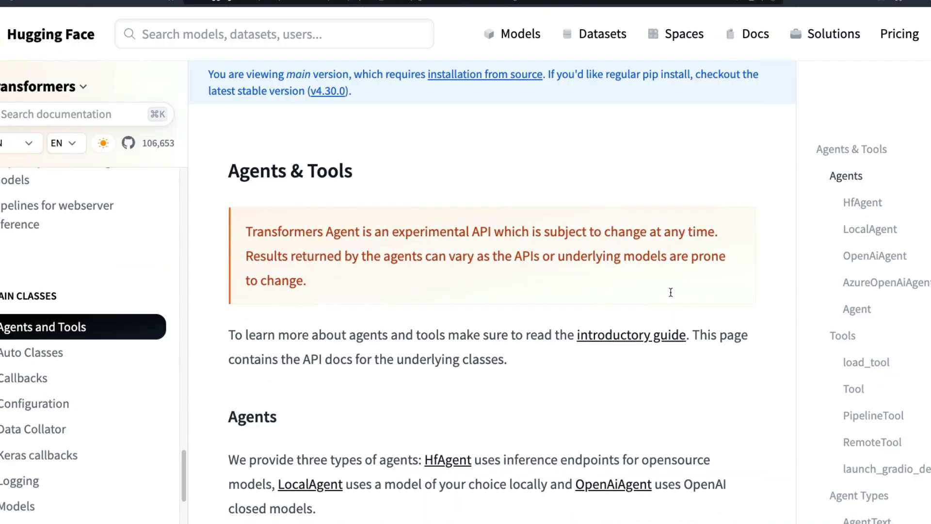
pyautogui.moveTo(671, 296)
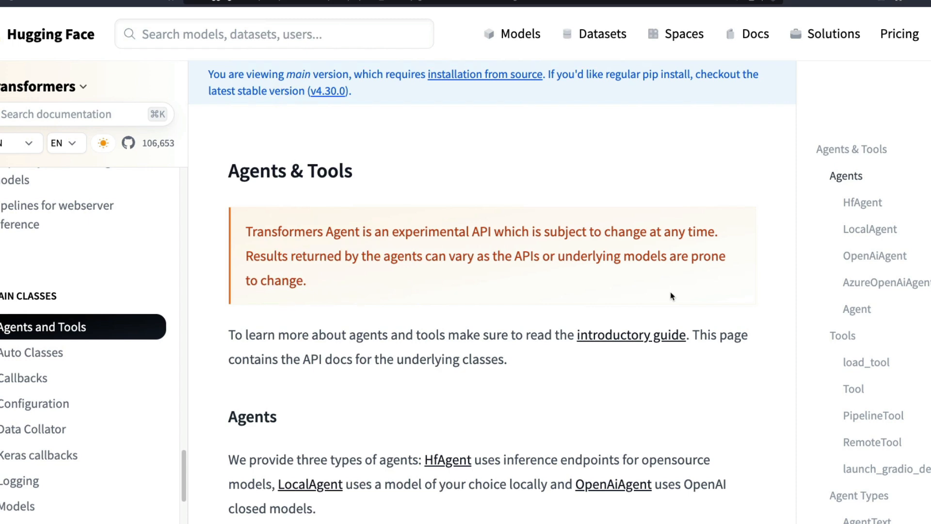
pyautogui.moveTo(599, 252)
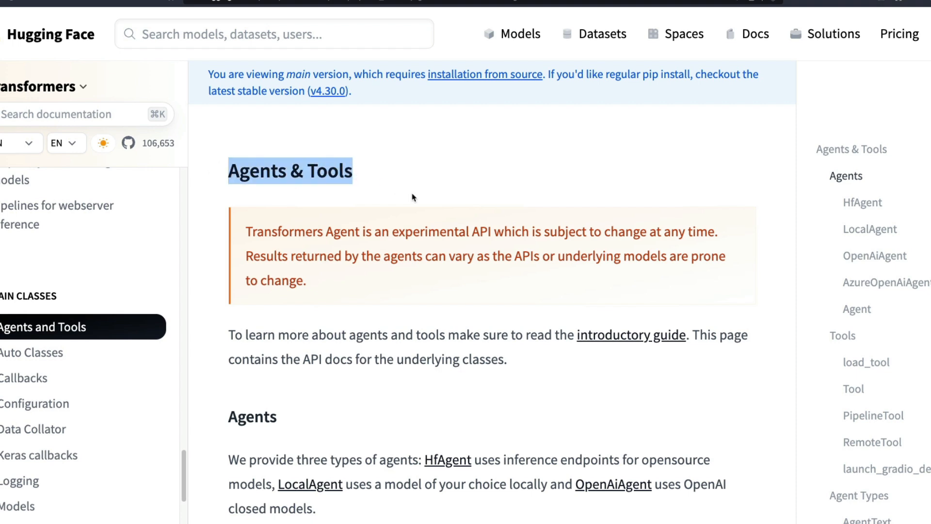
pyautogui.scroll(-3)
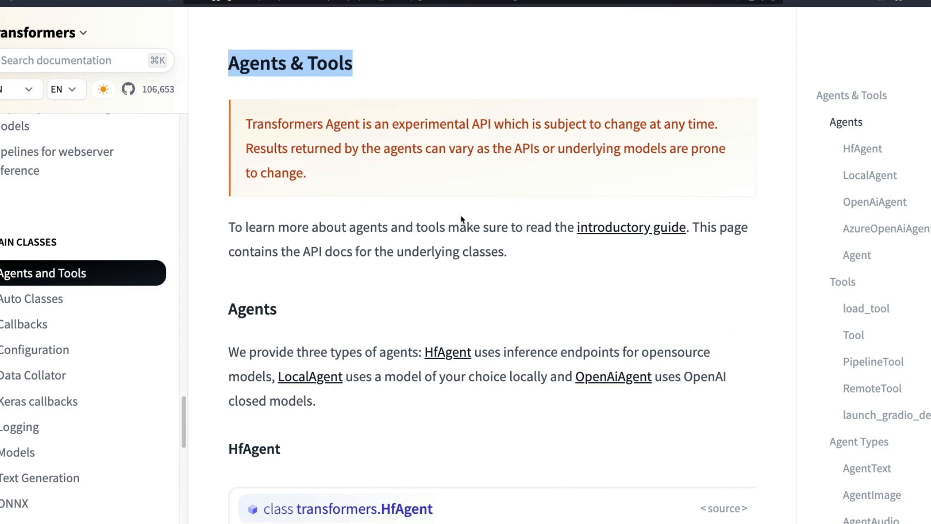
pyautogui.moveTo(350, 92)
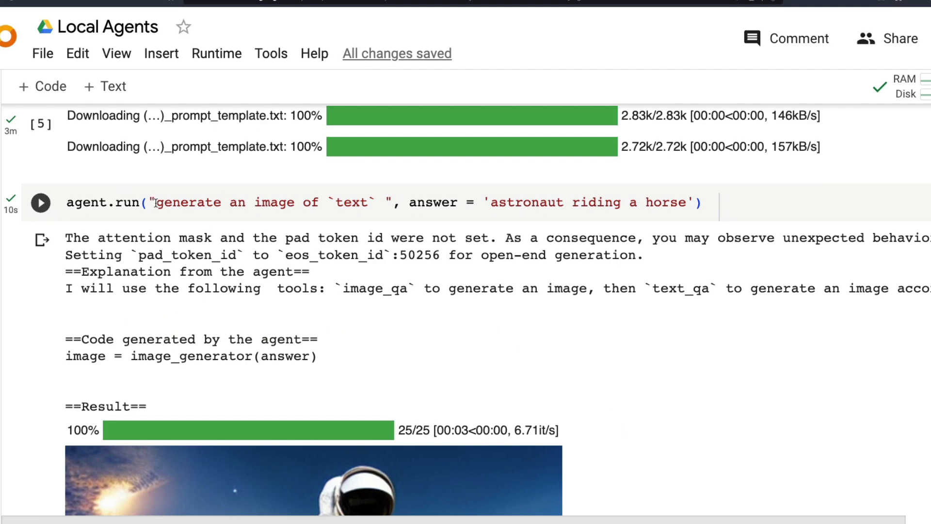
# - Scroll the agent.run output to reveal image_generator(answer) and the astronaut-riding-a-horse image
pyautogui.scroll(-3)
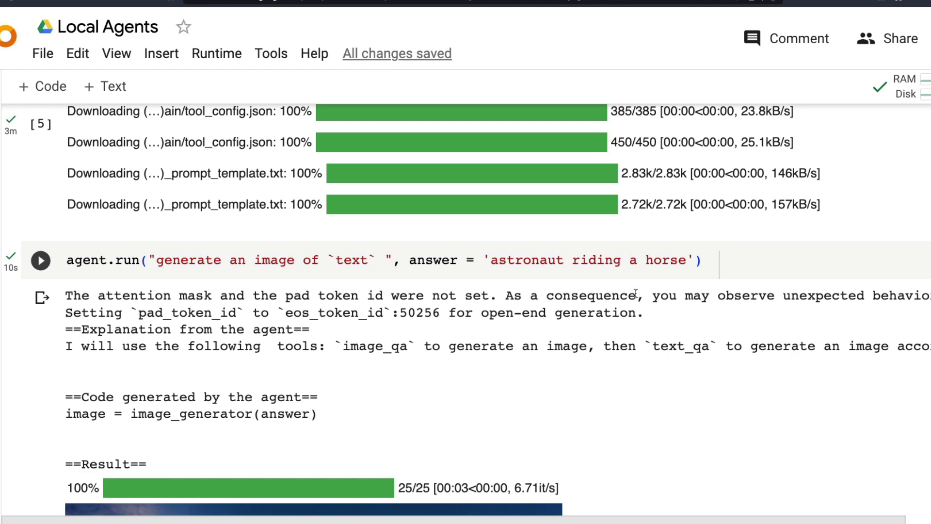
pyautogui.scroll(-3)
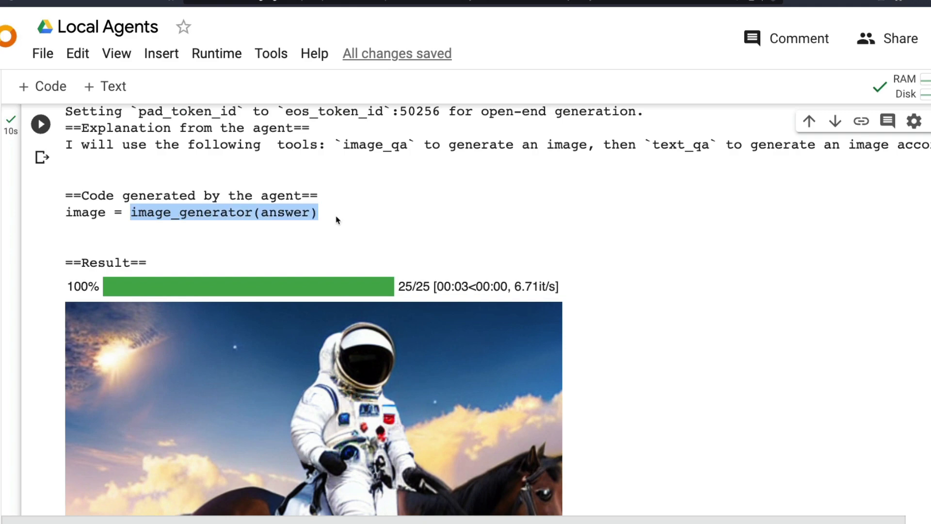
pyautogui.moveTo(658, 33)
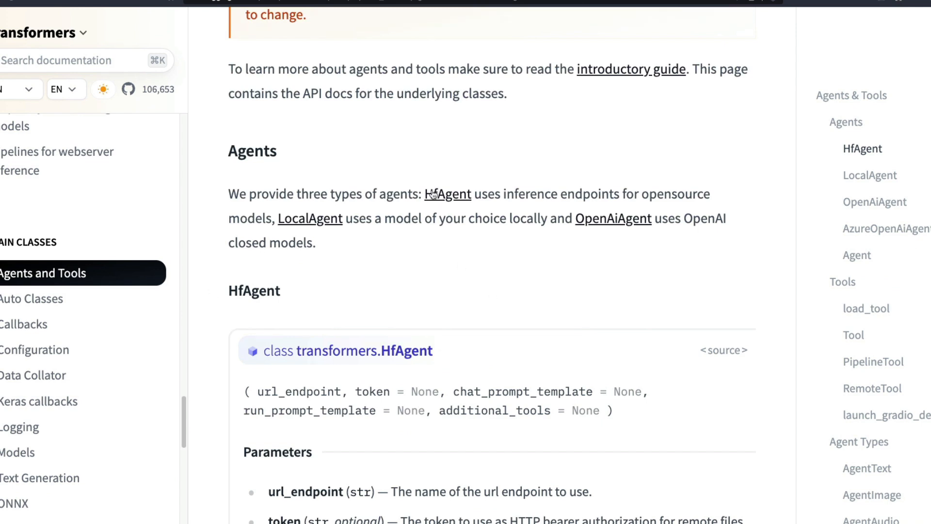
pyautogui.moveTo(448, 194)
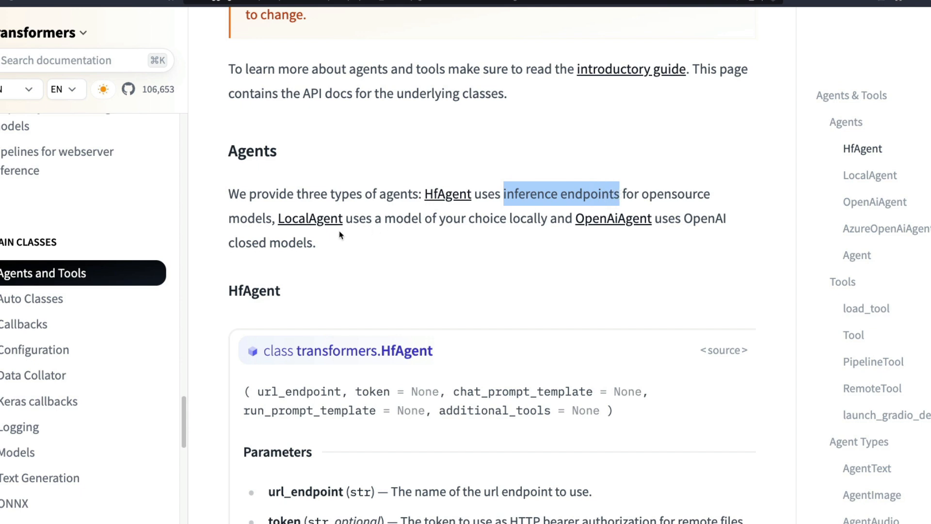
pyautogui.moveTo(350, 231)
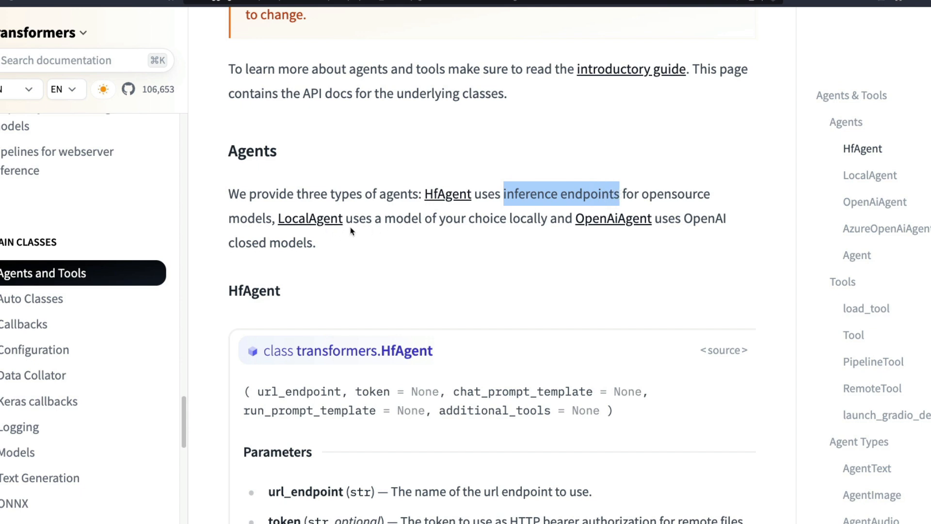
pyautogui.click(600, 272)
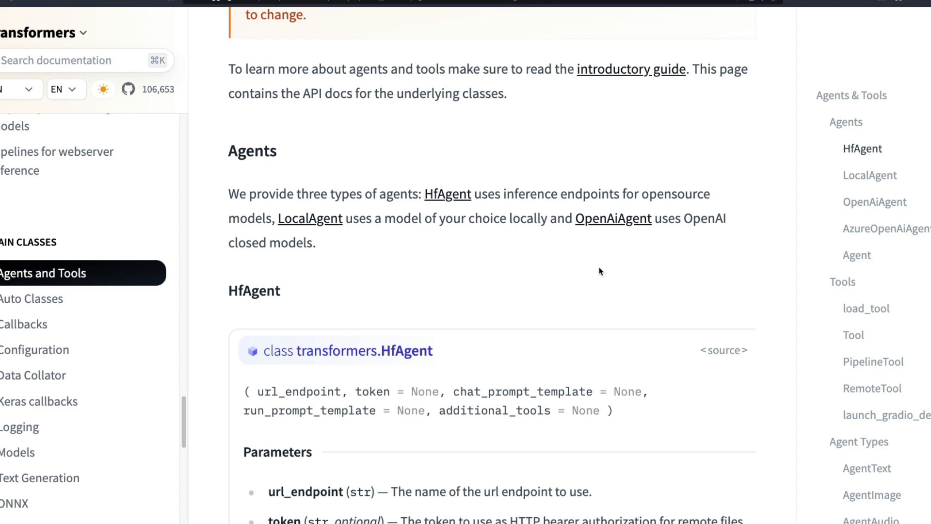
pyautogui.moveTo(697, 218)
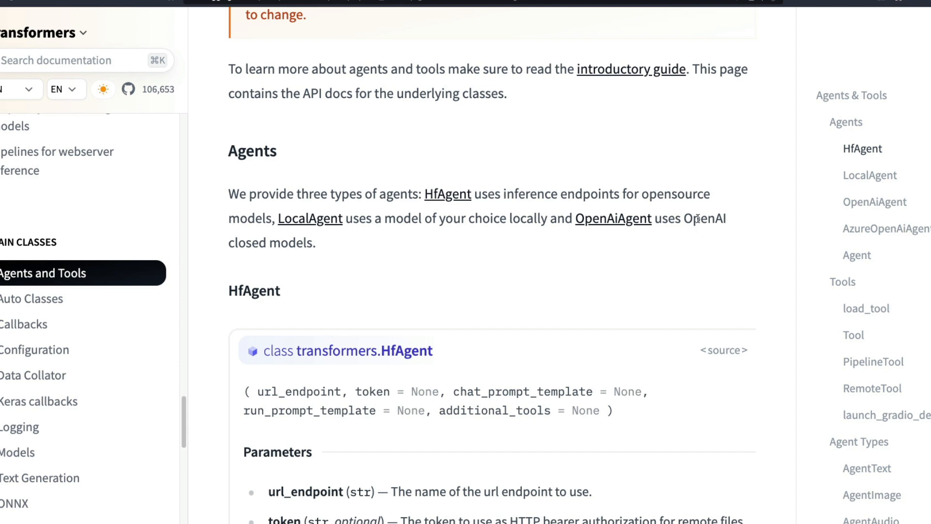
pyautogui.moveTo(576, 227)
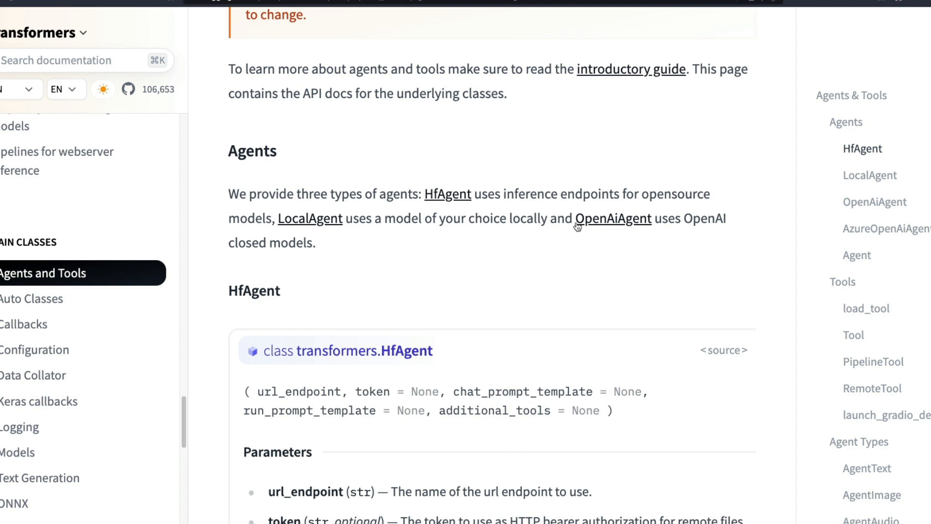
pyautogui.moveTo(552, 216)
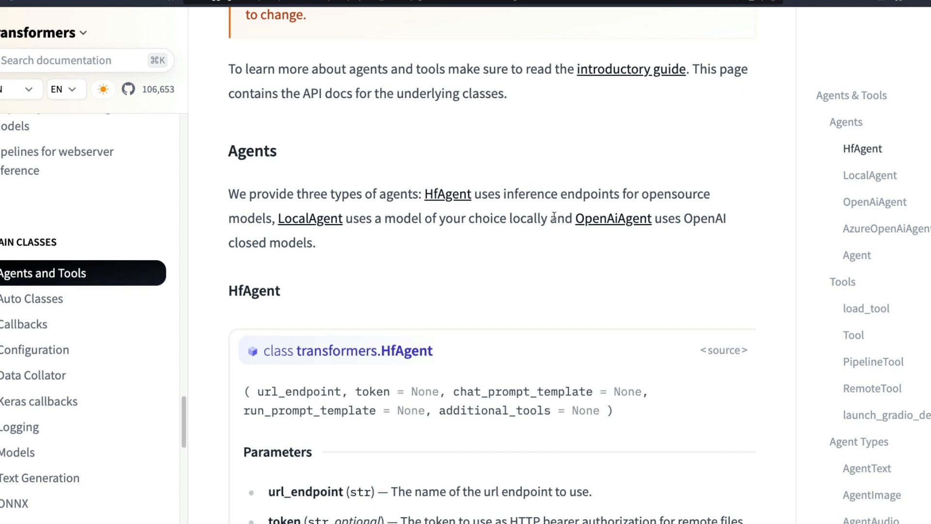
pyautogui.moveTo(279, 218); pyautogui.dragTo(549, 218)
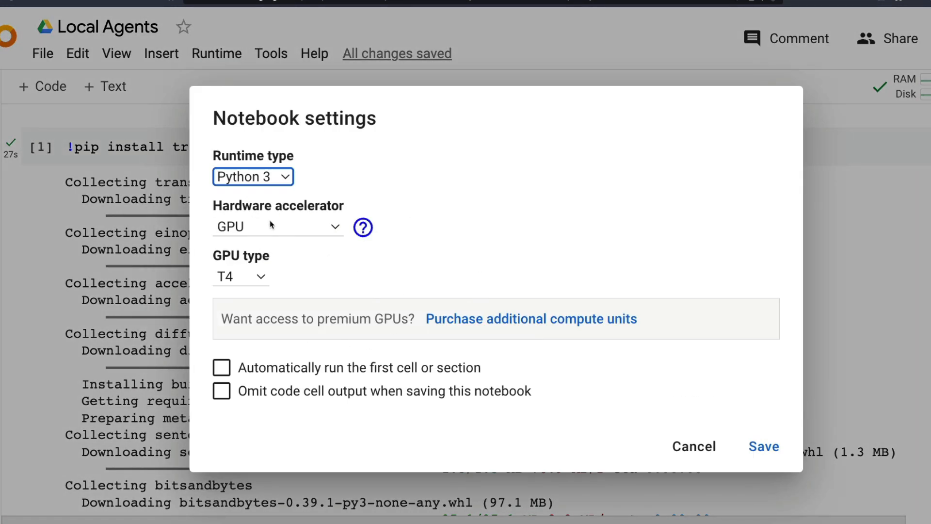
pyautogui.click(693, 446)
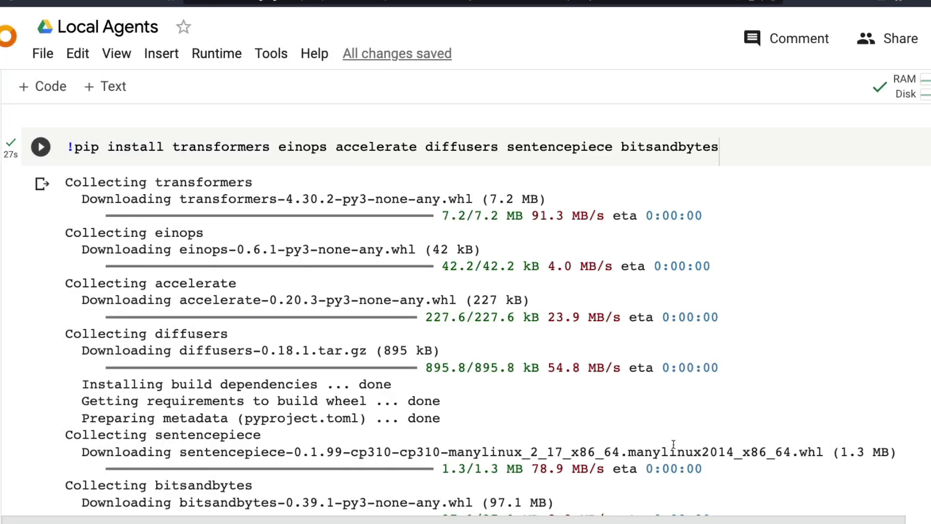
pyautogui.moveTo(694, 440)
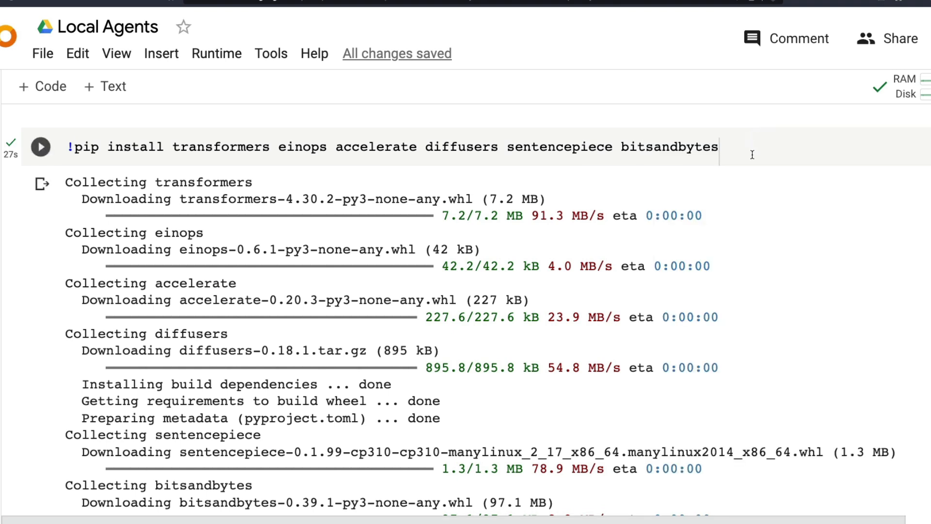
pyautogui.moveTo(846, 289)
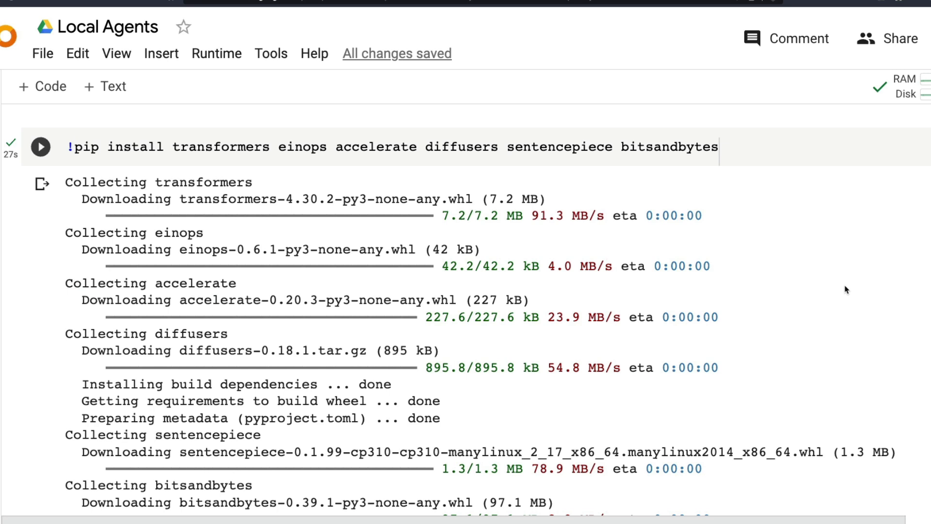
pyautogui.scroll(-3)
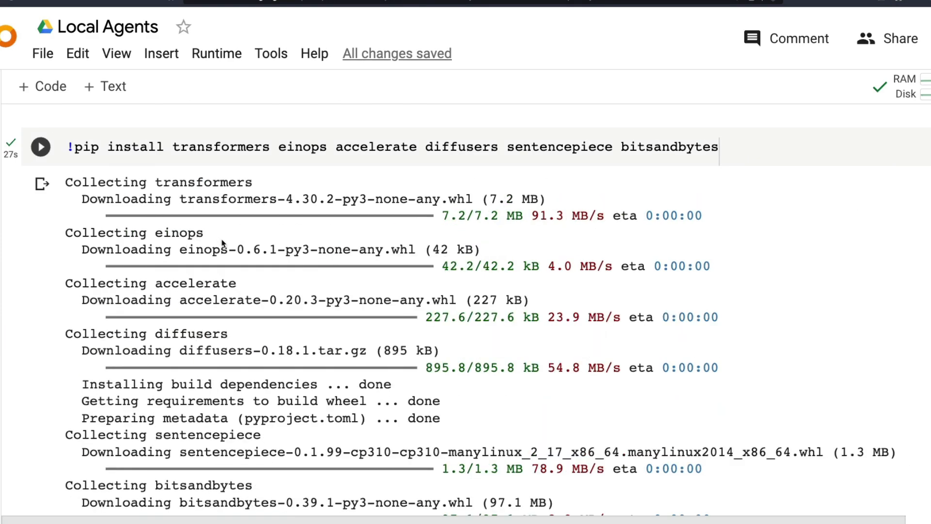
pyautogui.doubleClick(221, 147)
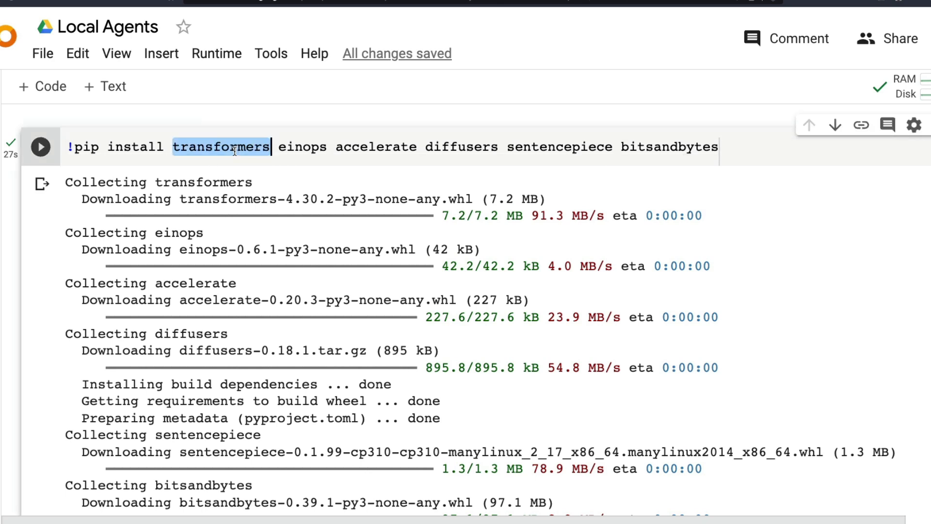
pyautogui.moveTo(314, 151)
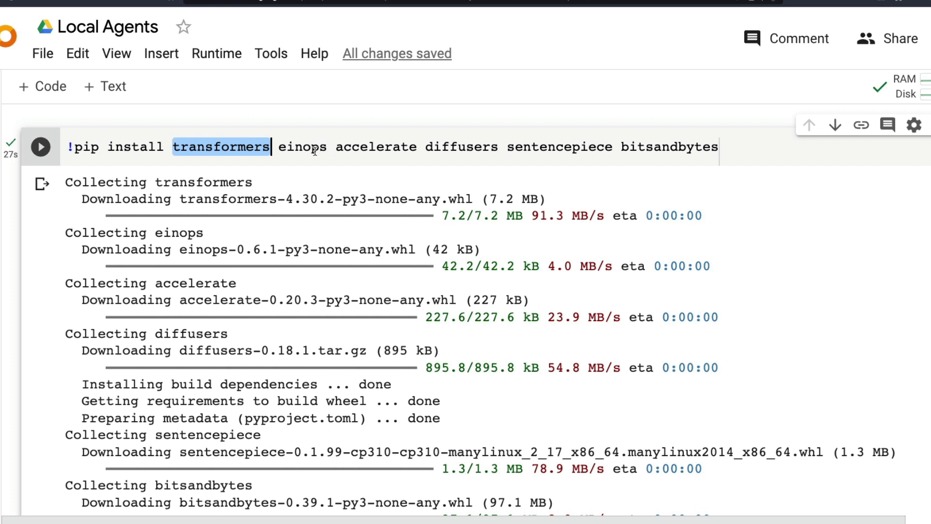
pyautogui.doubleClick(303, 147)
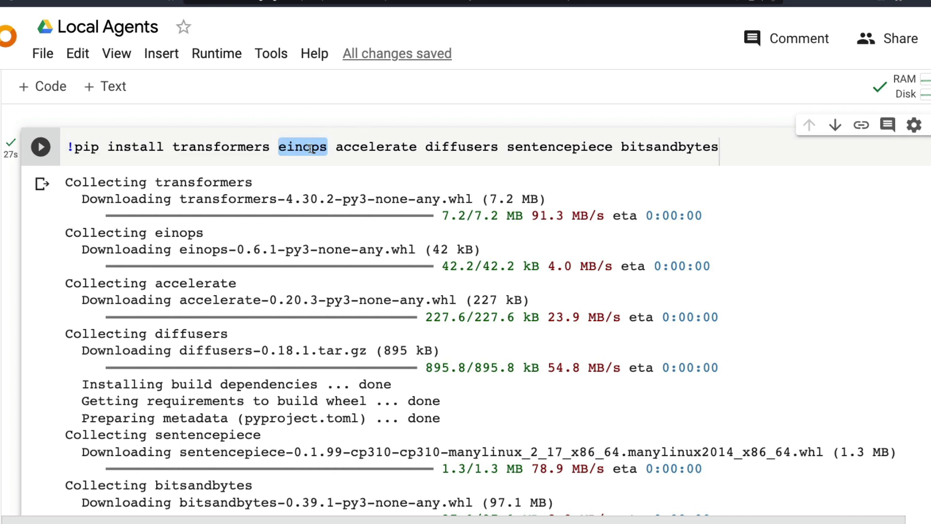
pyautogui.doubleClick(376, 147)
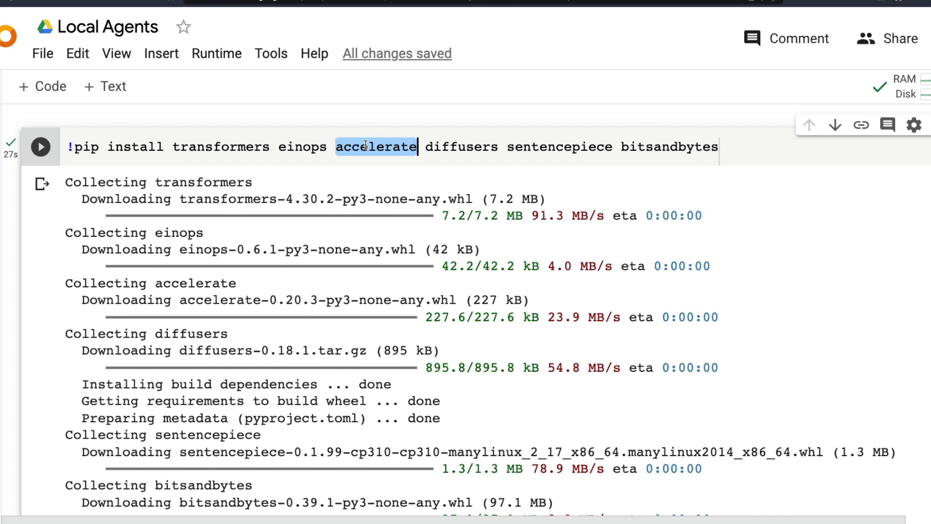
pyautogui.doubleClick(462, 146)
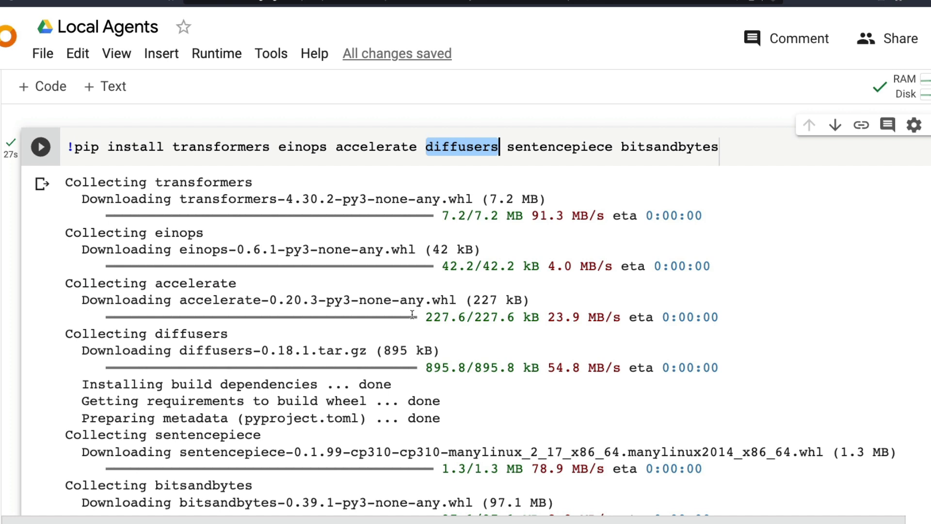
pyautogui.doubleClick(559, 147)
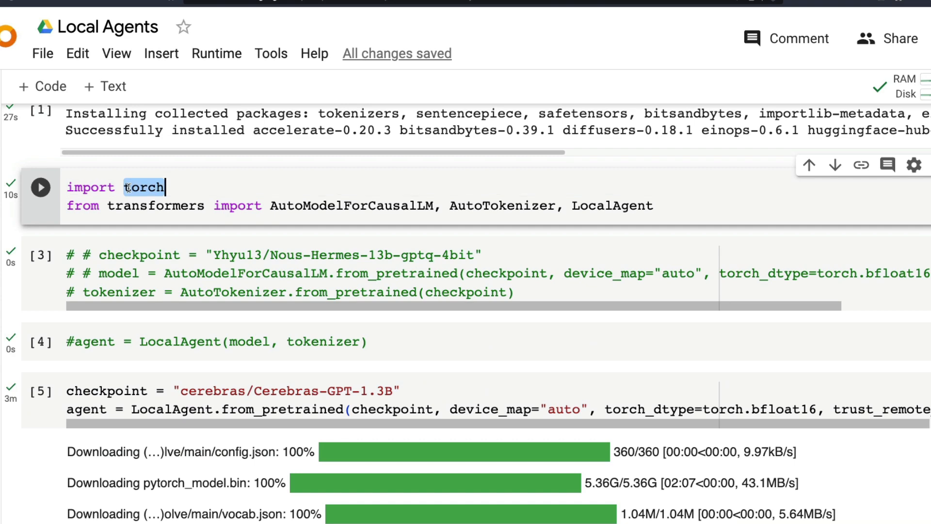
pyautogui.doubleClick(156, 205)
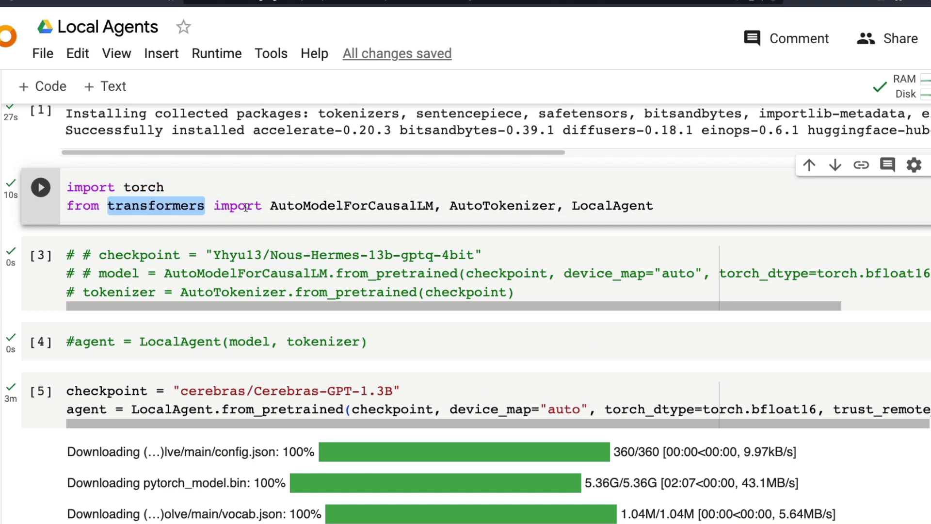
pyautogui.doubleClick(351, 206)
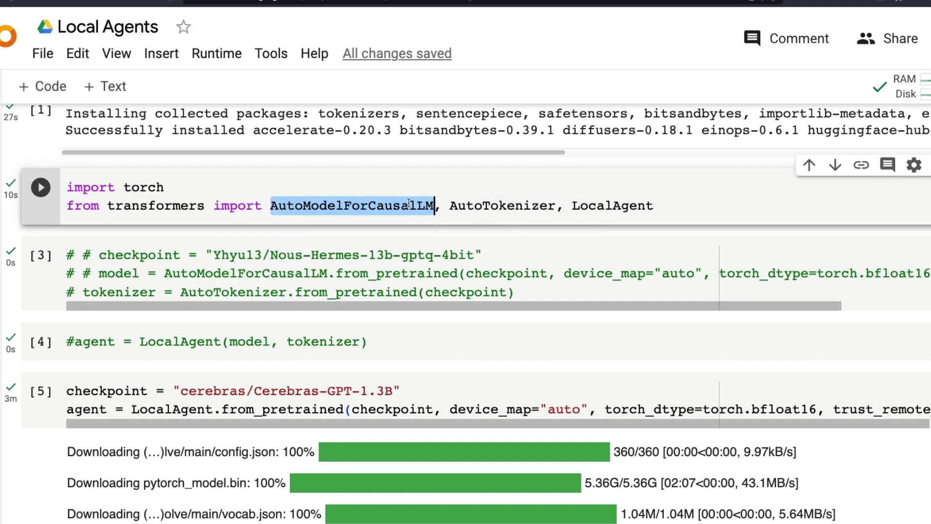
pyautogui.doubleClick(501, 206)
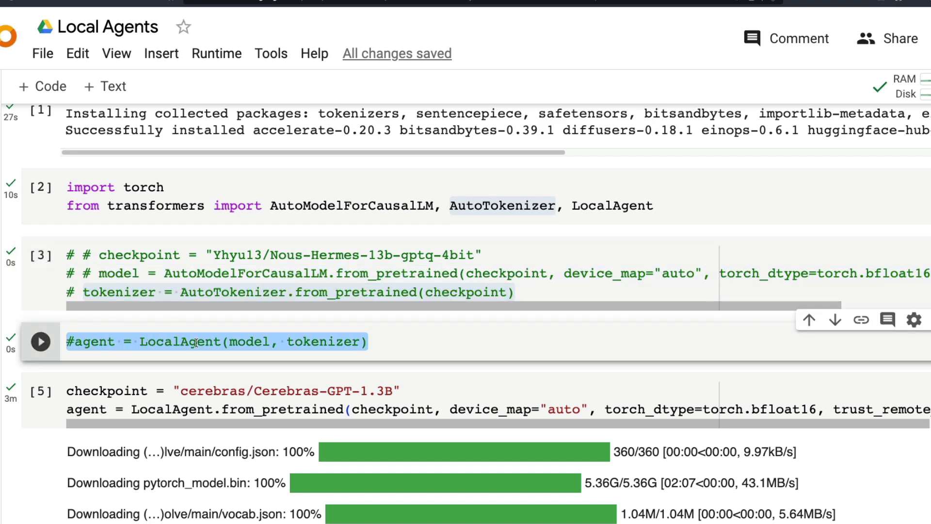
pyautogui.doubleClick(180, 341)
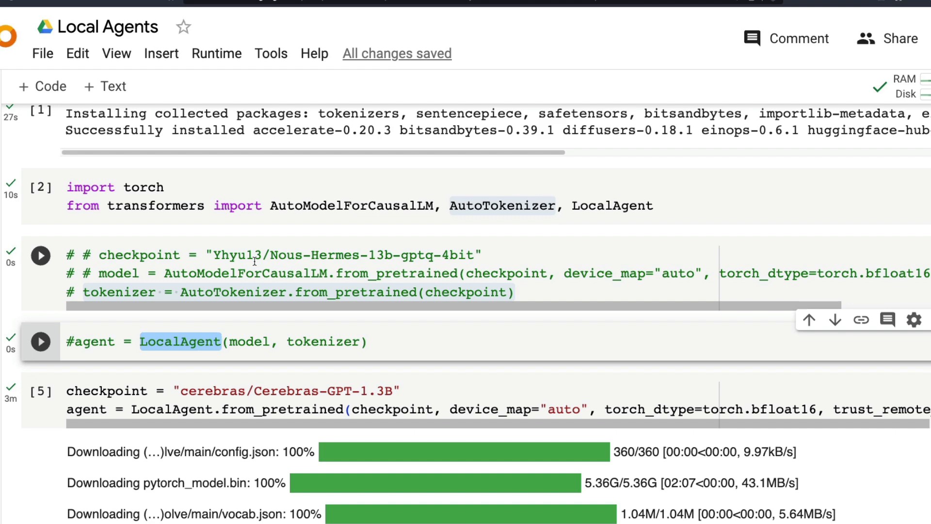
pyautogui.moveTo(391, 272)
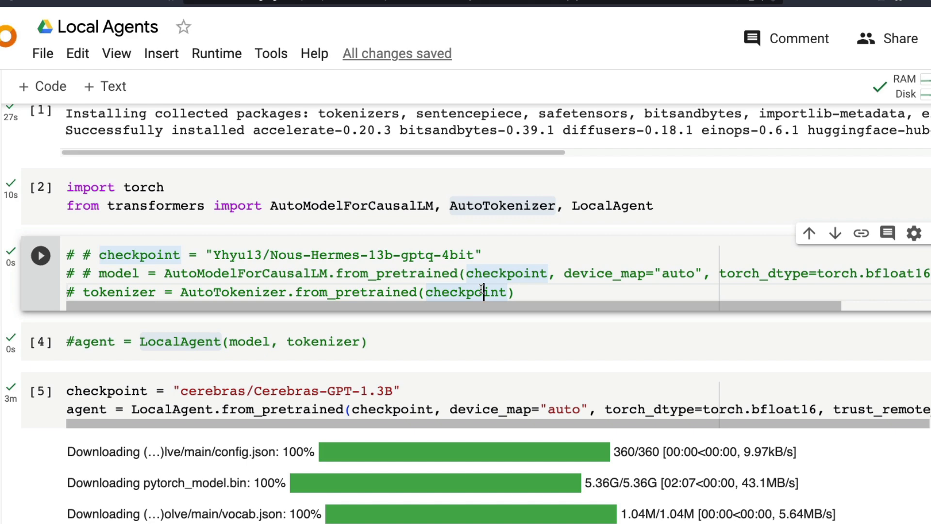
pyautogui.scroll(-3)
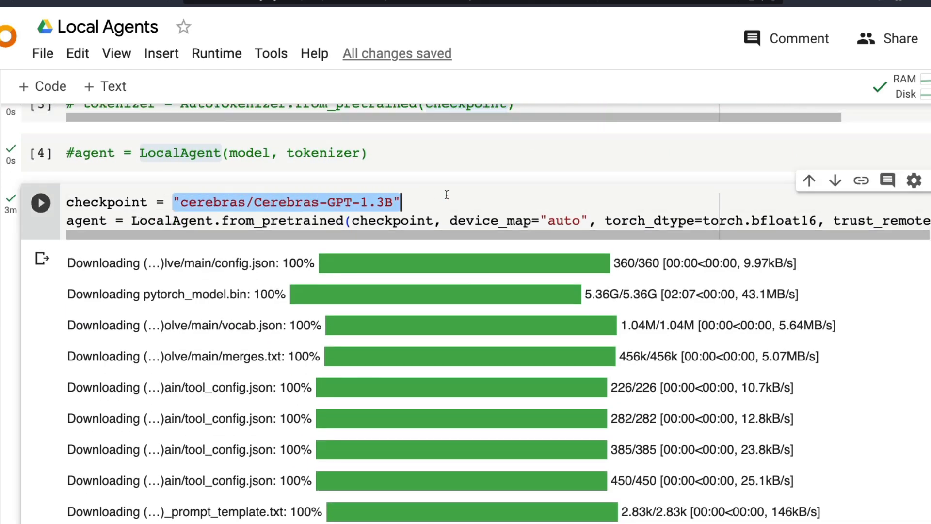
pyautogui.doubleClick(171, 221)
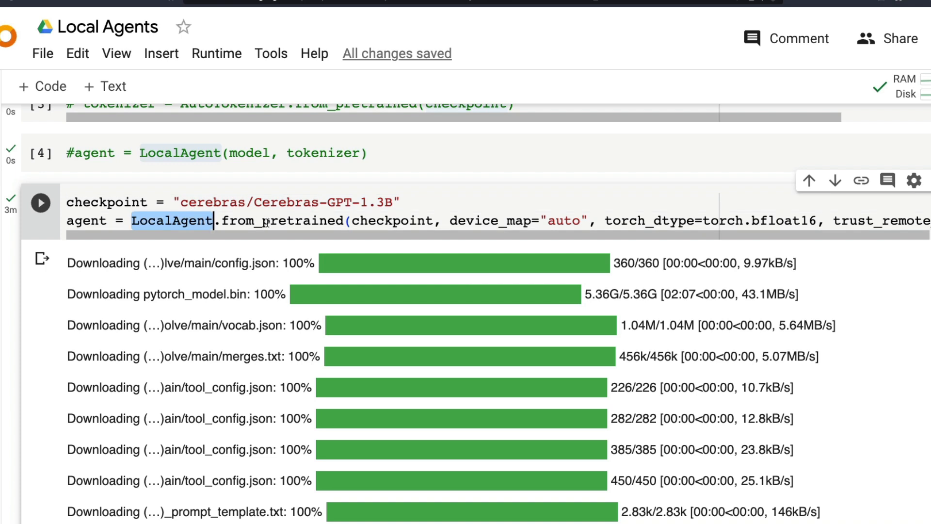
pyautogui.doubleClick(282, 221)
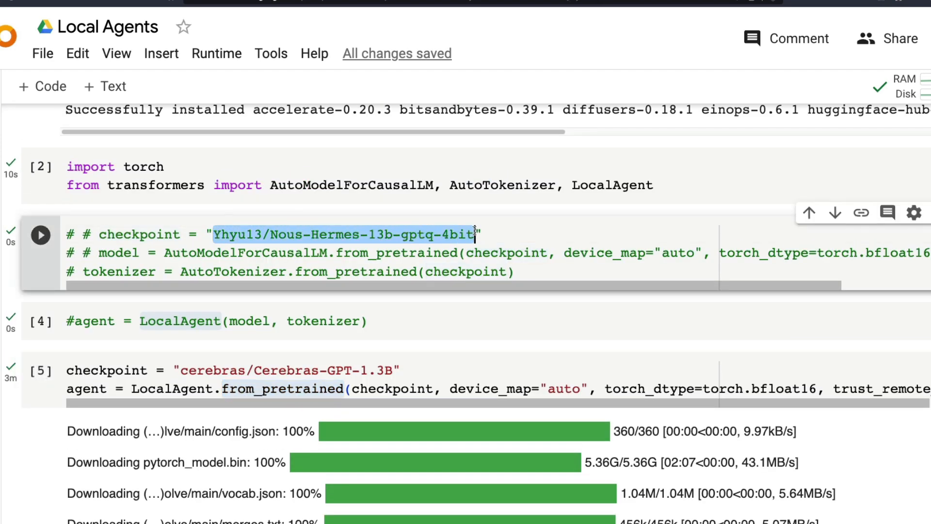
pyautogui.doubleClick(245, 252)
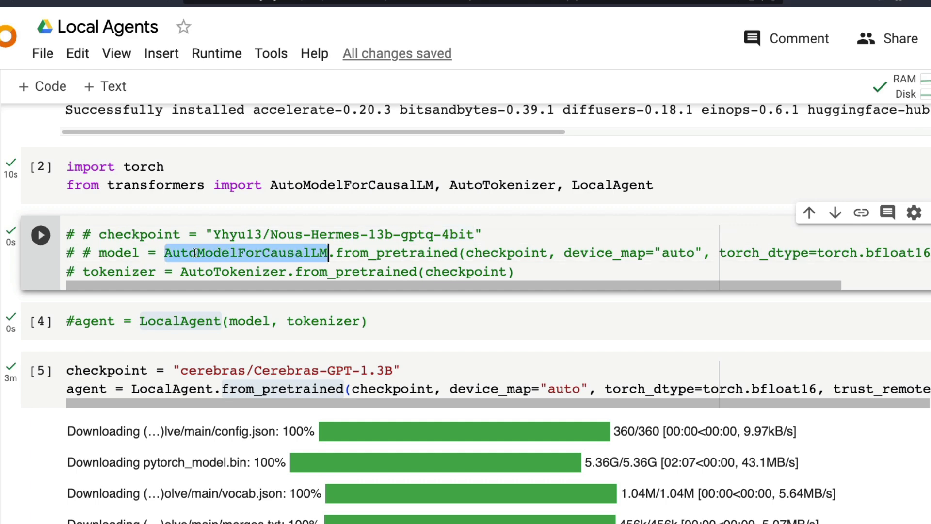
pyautogui.doubleClick(234, 271)
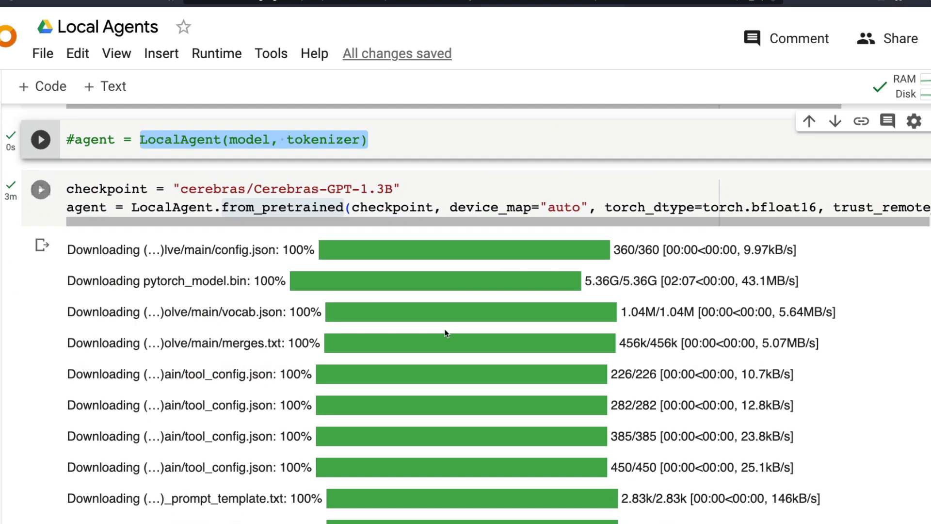
pyautogui.scroll(-3)
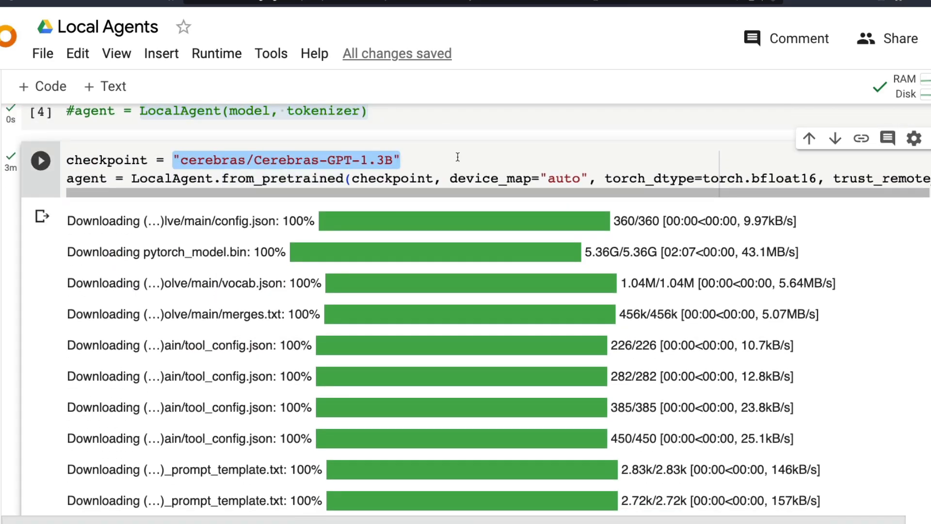
pyautogui.doubleClick(170, 178)
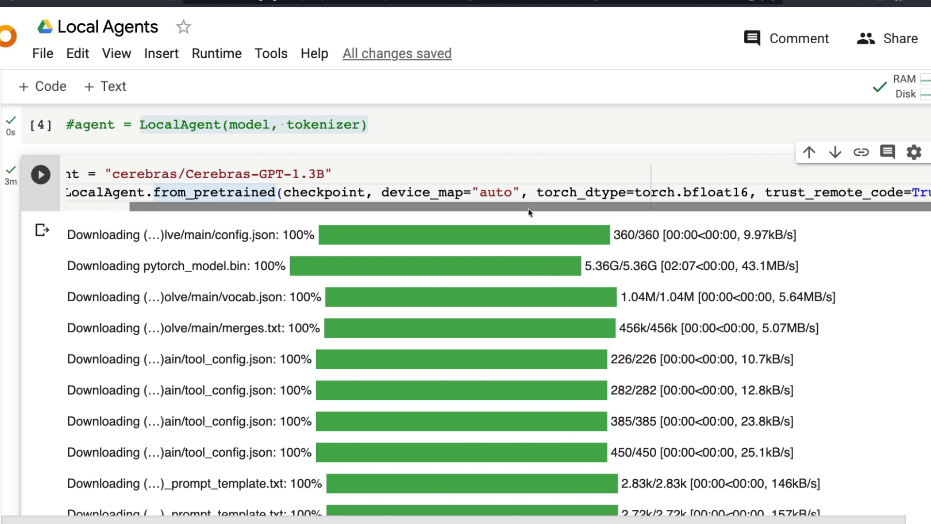
pyautogui.doubleClick(568, 192)
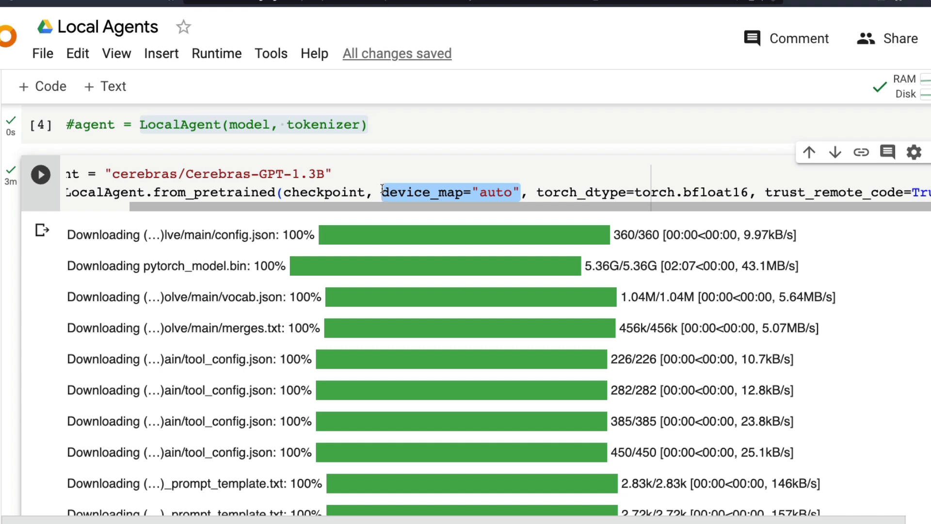
pyautogui.moveTo(792, 204)
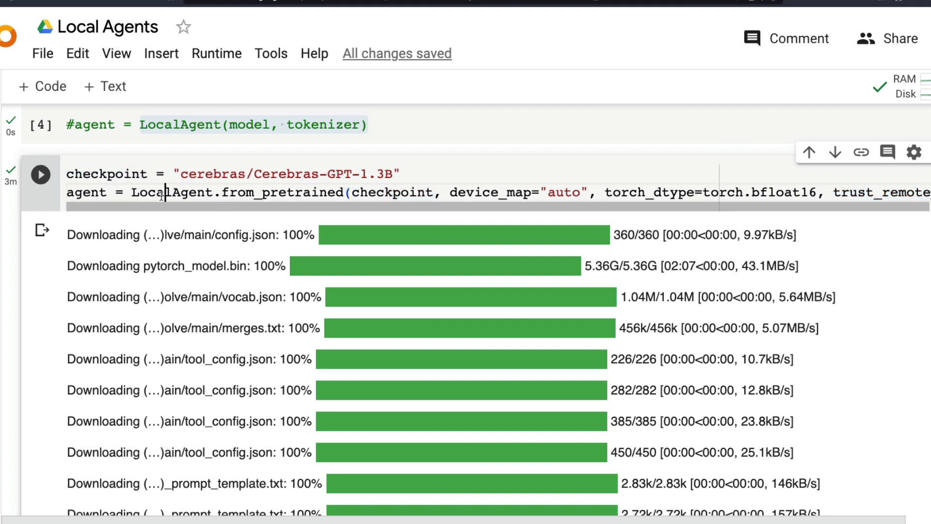
pyautogui.doubleClick(87, 192)
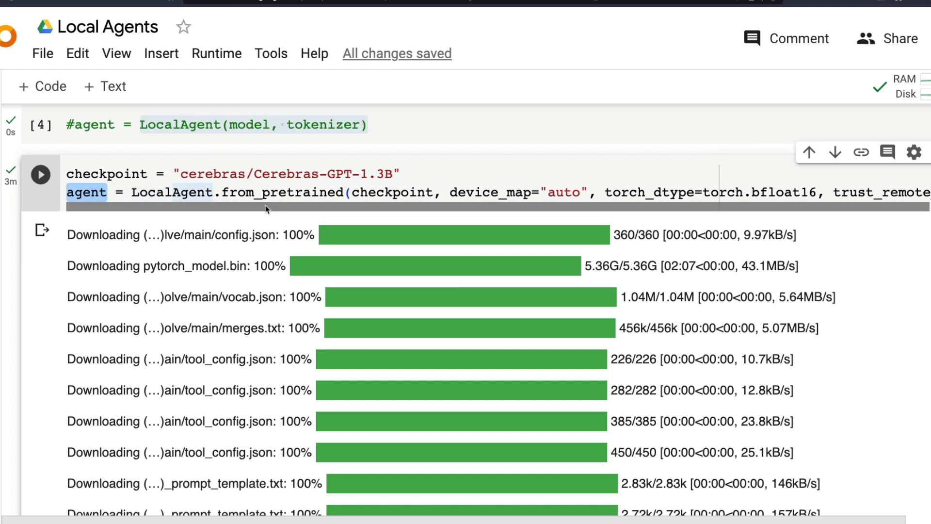
pyautogui.scroll(-3)
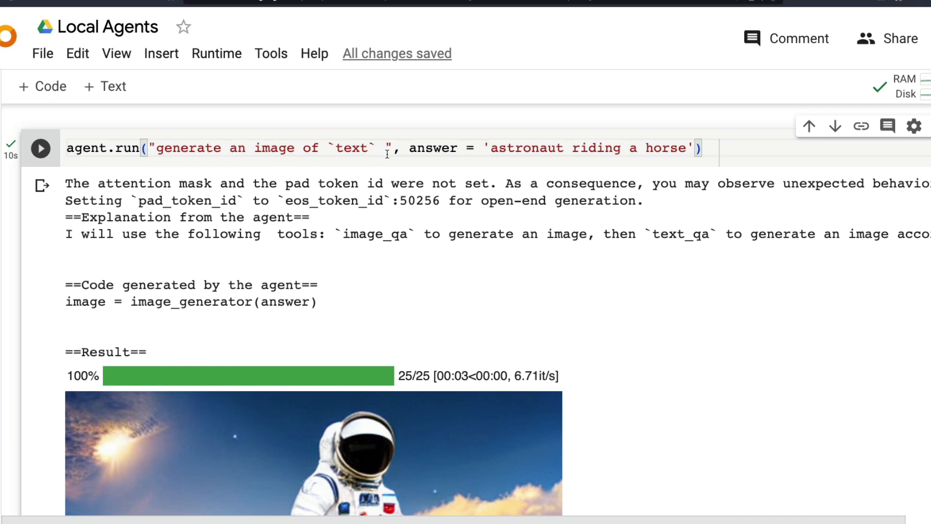
pyautogui.moveTo(409, 148); pyautogui.dragTo(695, 147)
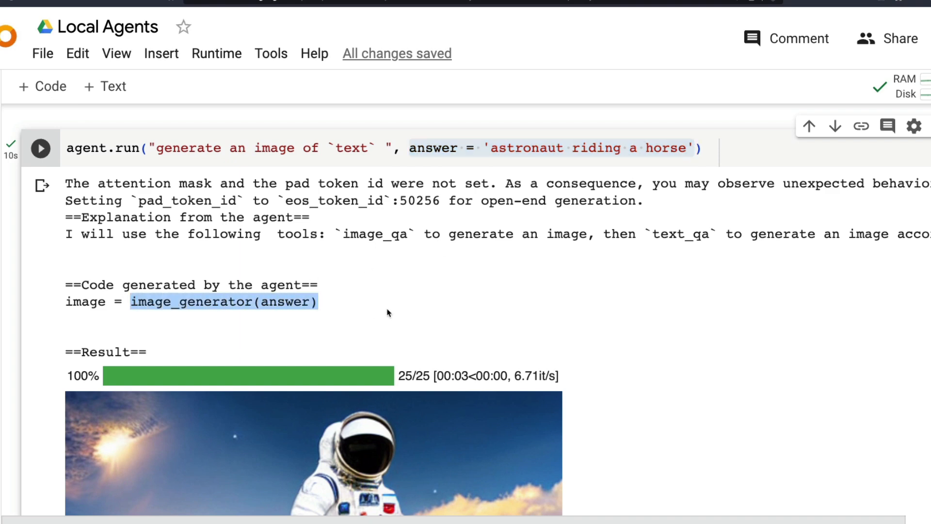
pyautogui.moveTo(407, 312)
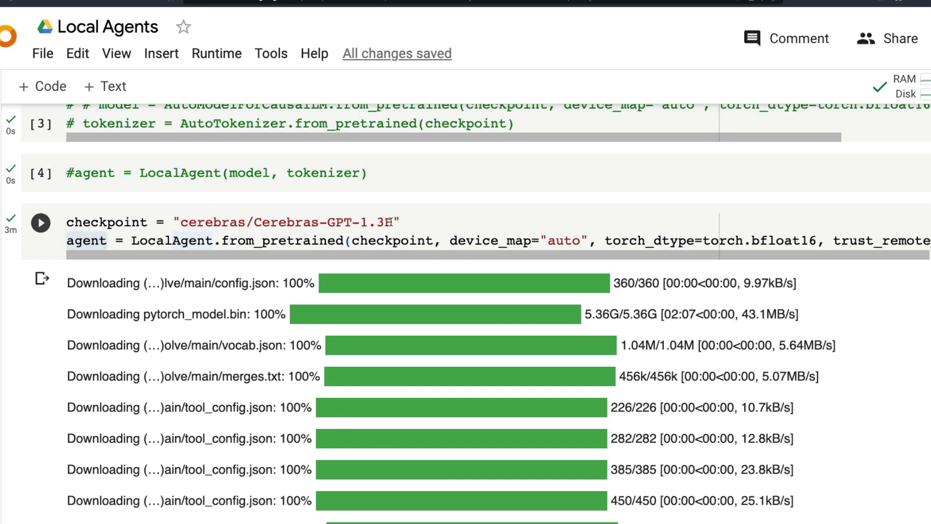
pyautogui.doubleClick(294, 221)
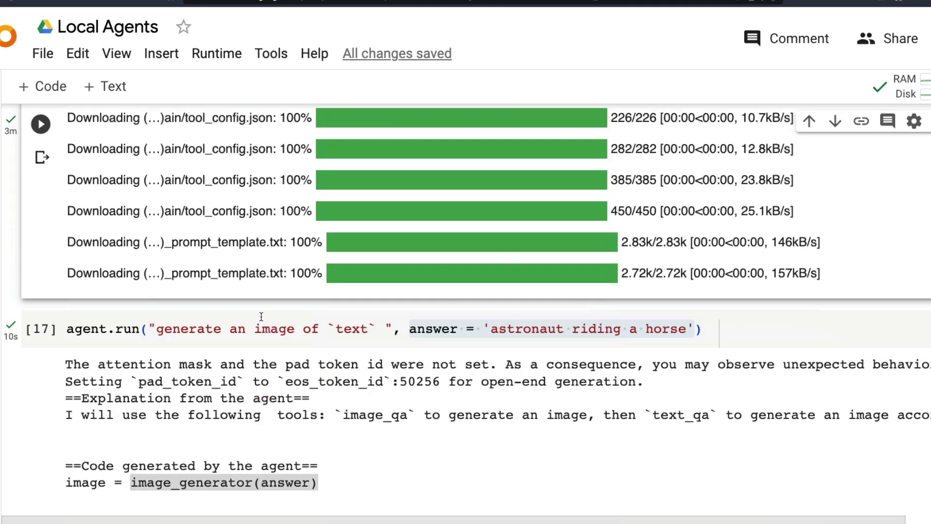
pyautogui.scroll(-3)
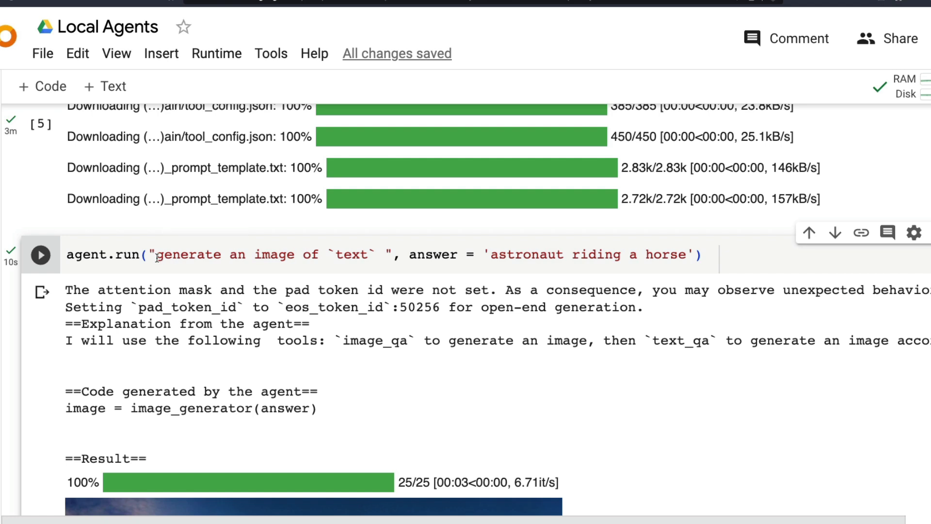
pyautogui.moveTo(158, 255); pyautogui.dragTo(574, 254)
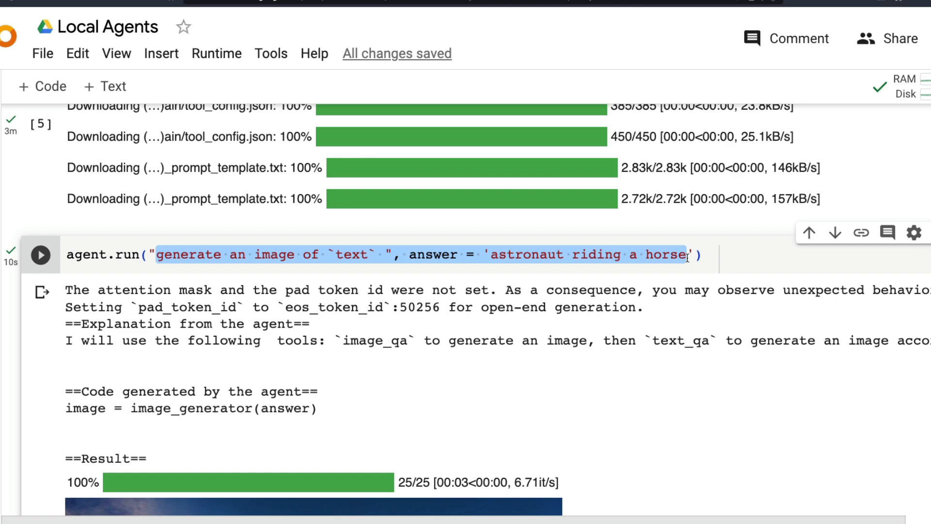
pyautogui.scroll(-3)
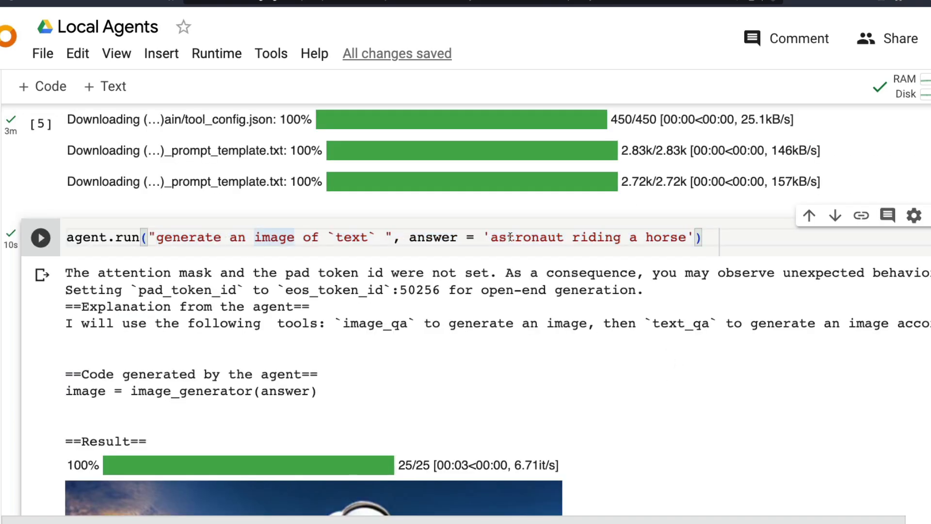
pyautogui.doubleClick(433, 237)
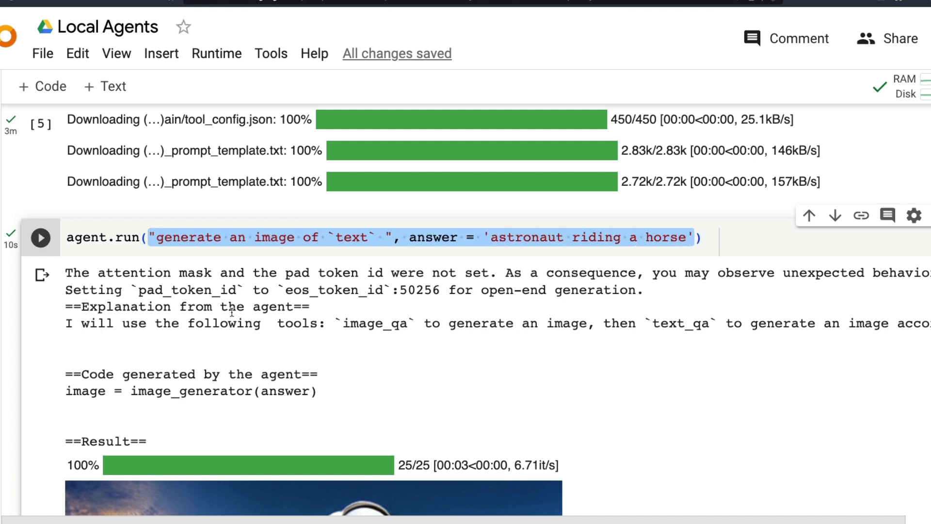
pyautogui.moveTo(220, 284)
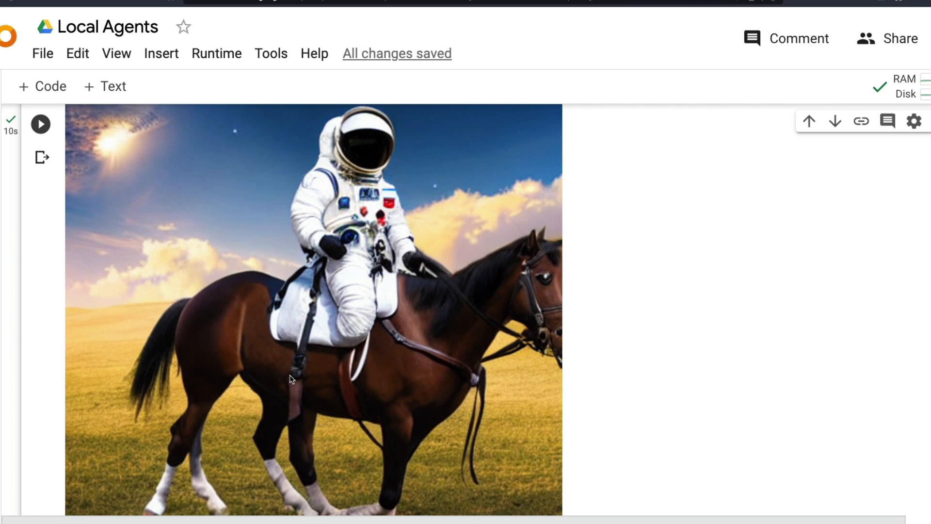
pyautogui.moveTo(704, 410)
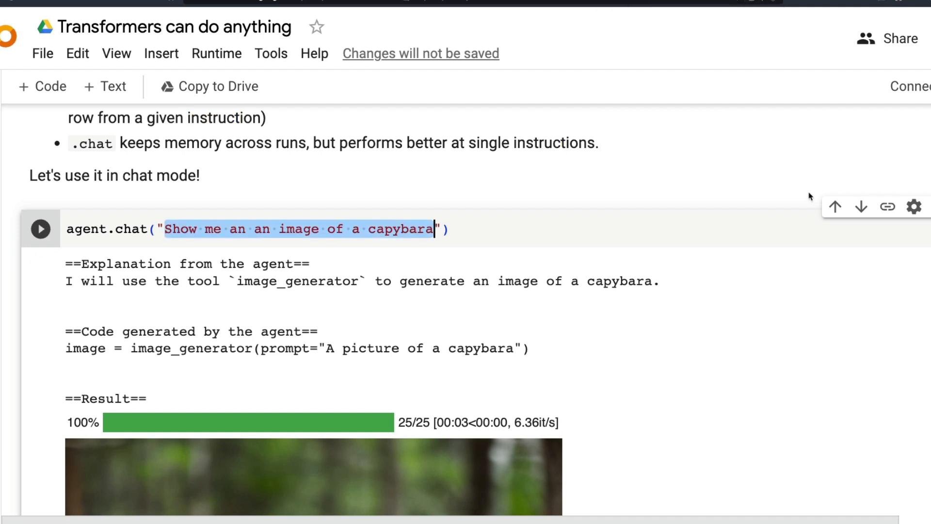
# - Scroll the Transformers notebook back to its Agent init section showing the OpenAI agent_name setting
pyautogui.scroll(-3)
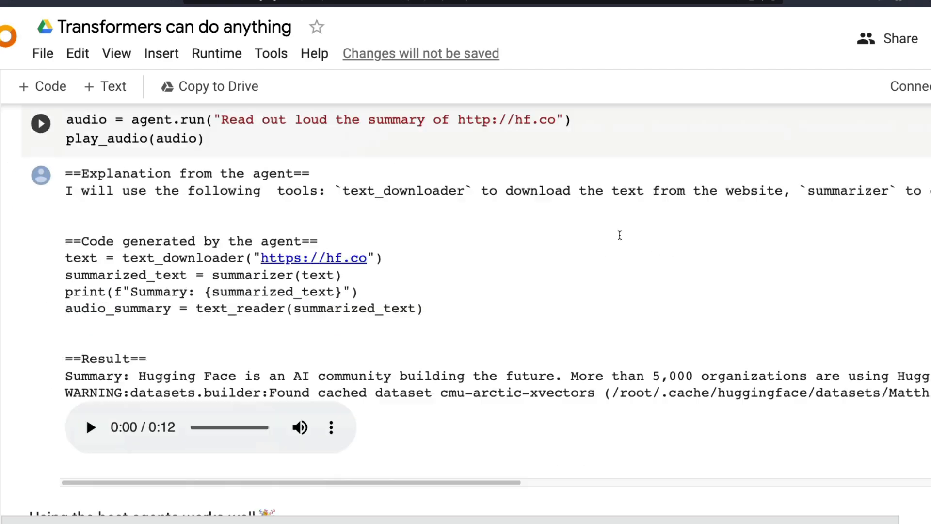
pyautogui.scroll(-3)
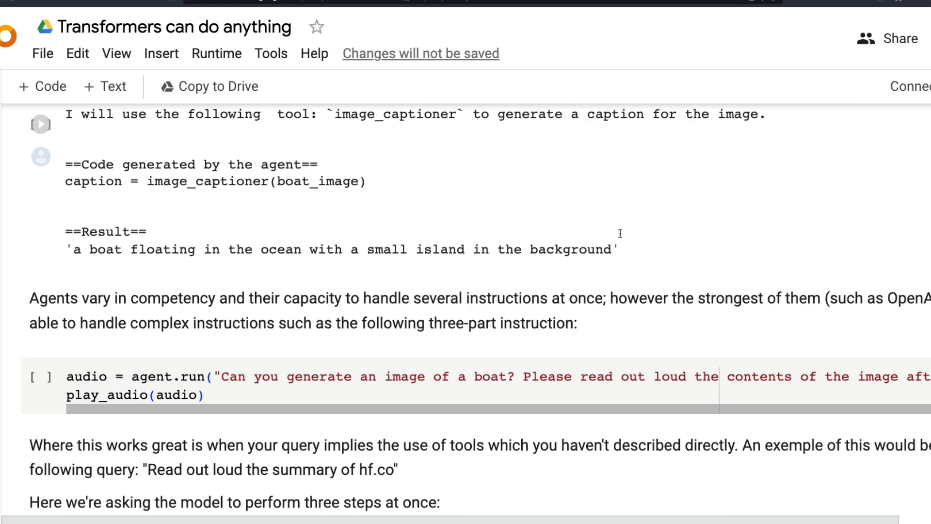
pyautogui.scroll(3)
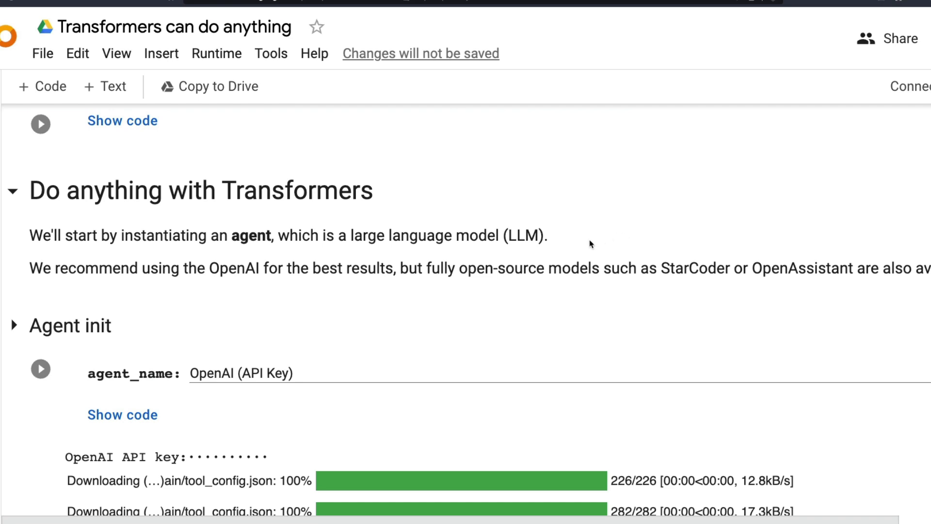
pyautogui.moveTo(583, 247)
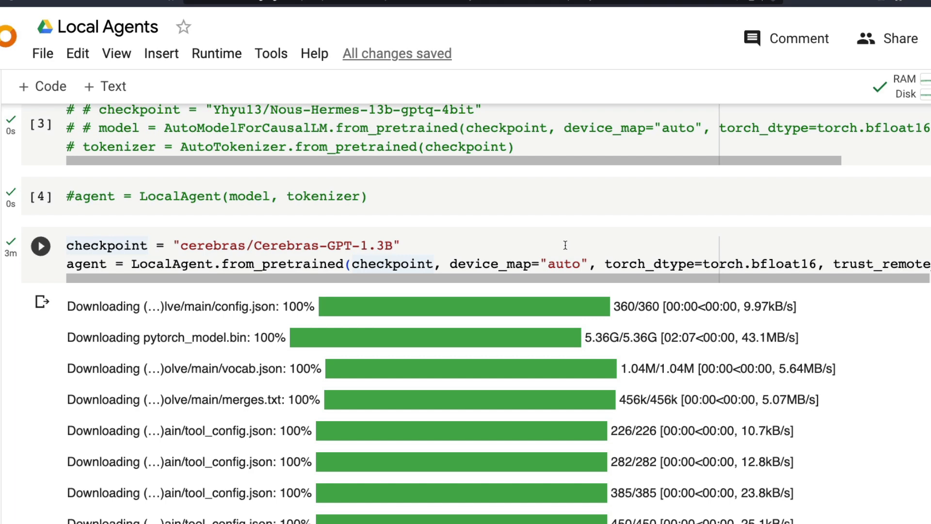
pyautogui.moveTo(319, 271)
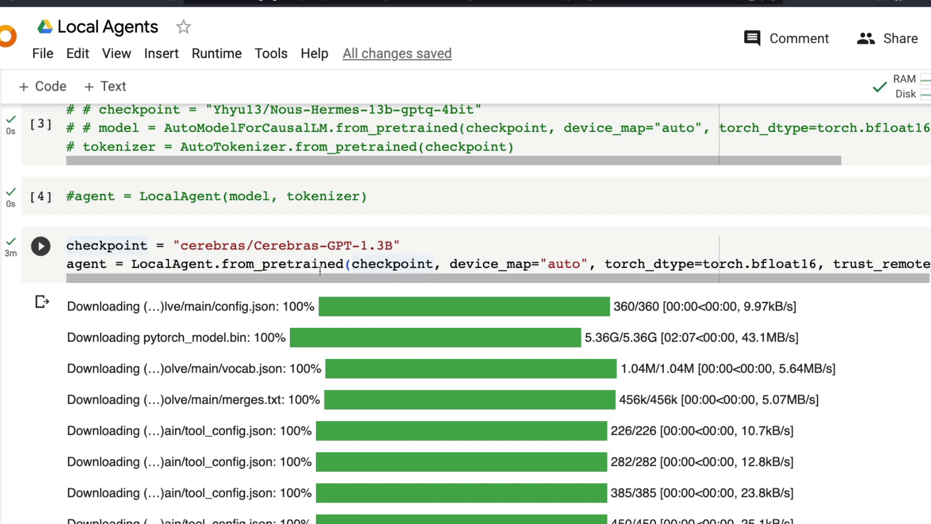
pyautogui.scroll(-3)
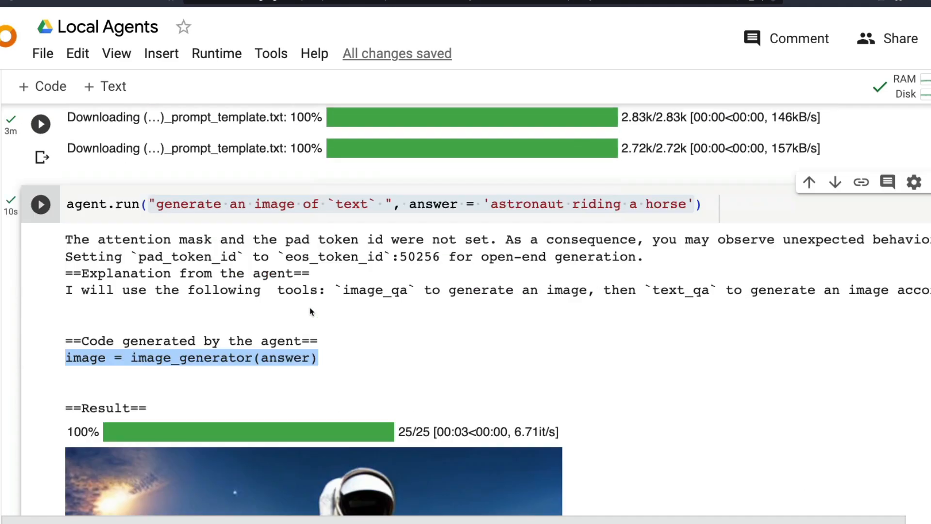
pyautogui.scroll(-3)
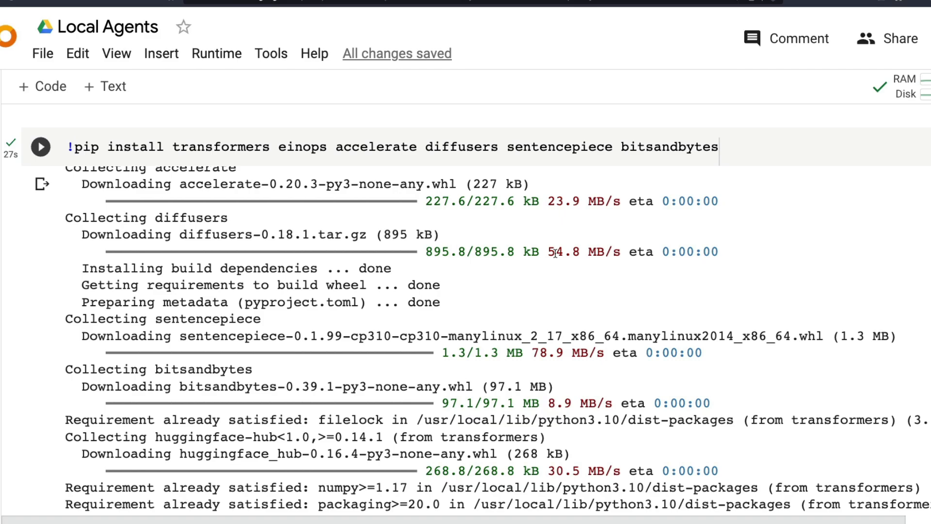
pyautogui.scroll(-3)
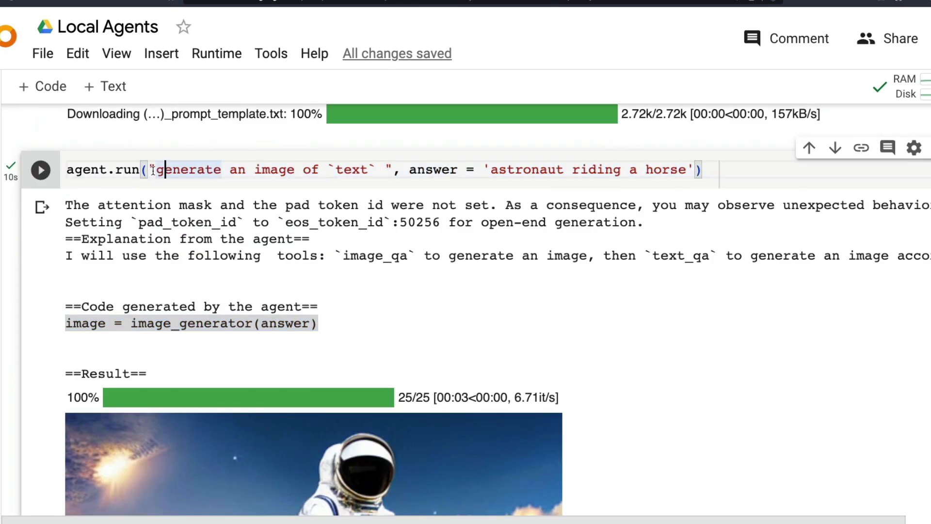
pyautogui.moveTo(155, 169); pyautogui.dragTo(689, 168)
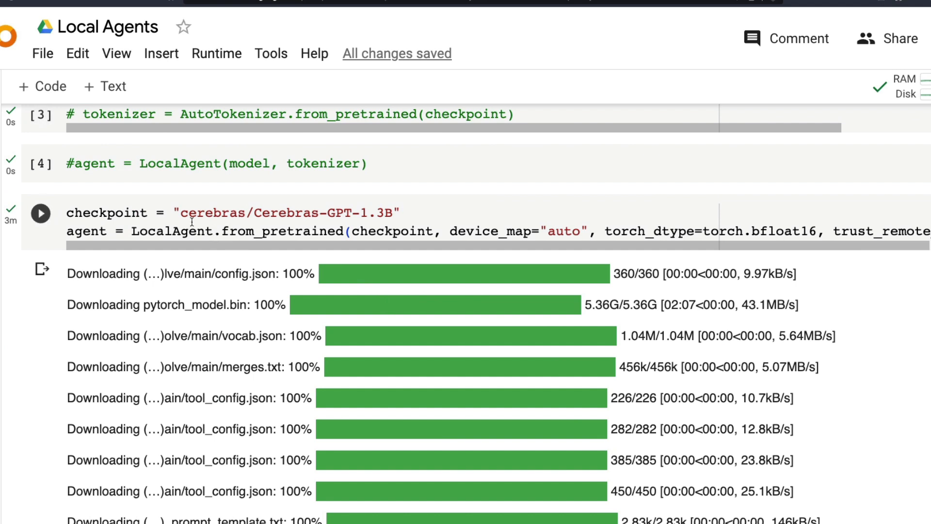
pyautogui.doubleClick(287, 213)
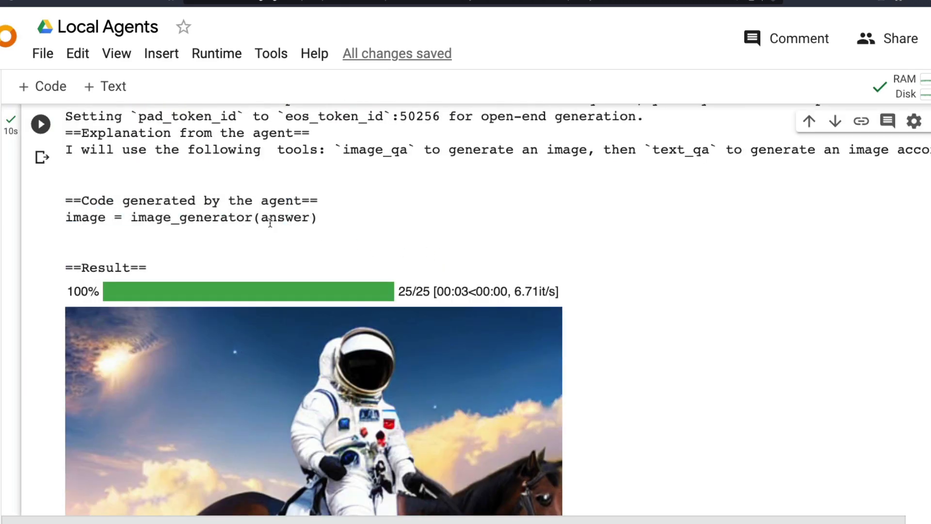
pyautogui.scroll(-3)
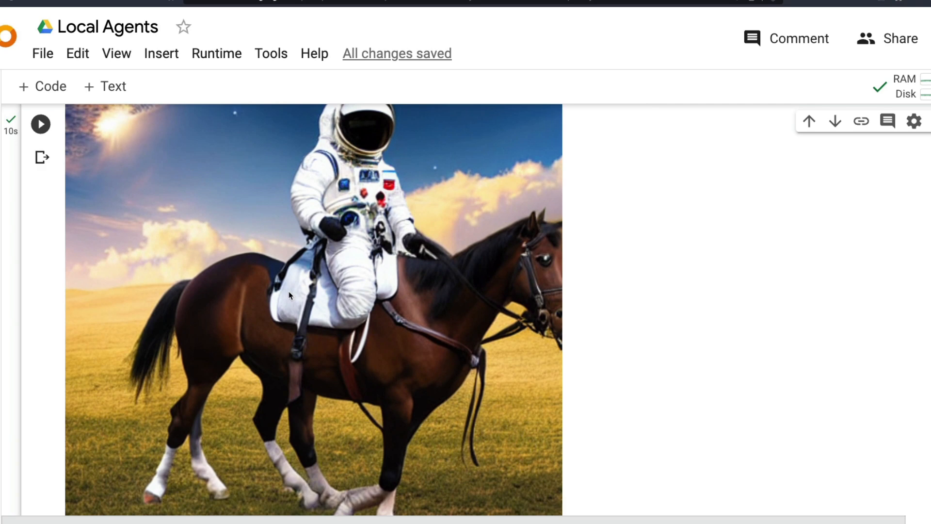